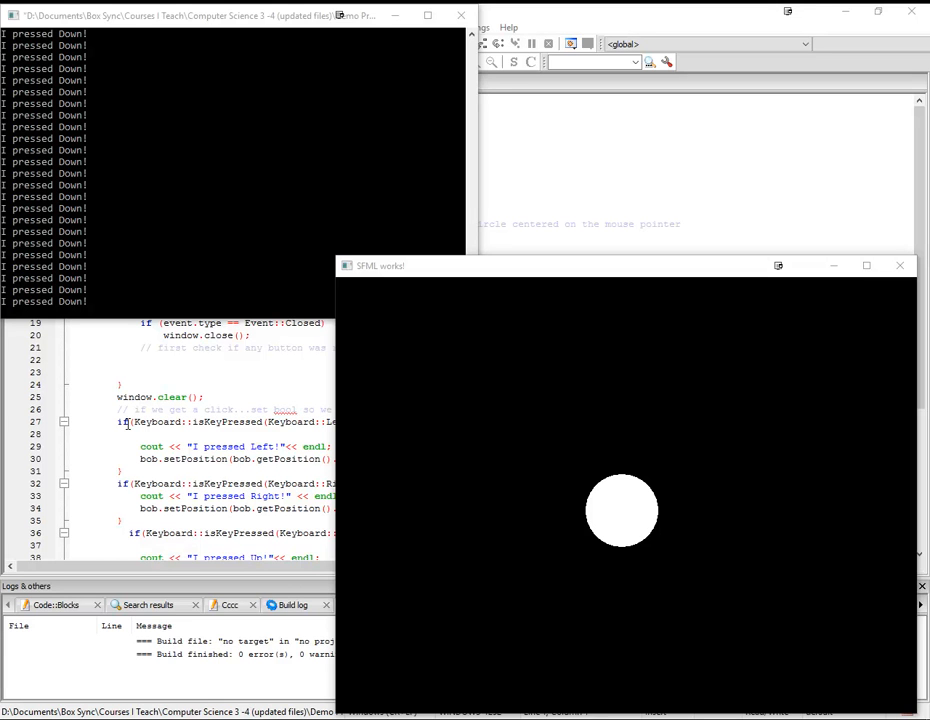
{"action": "mouse_move", "coordinate": [532, 394]}
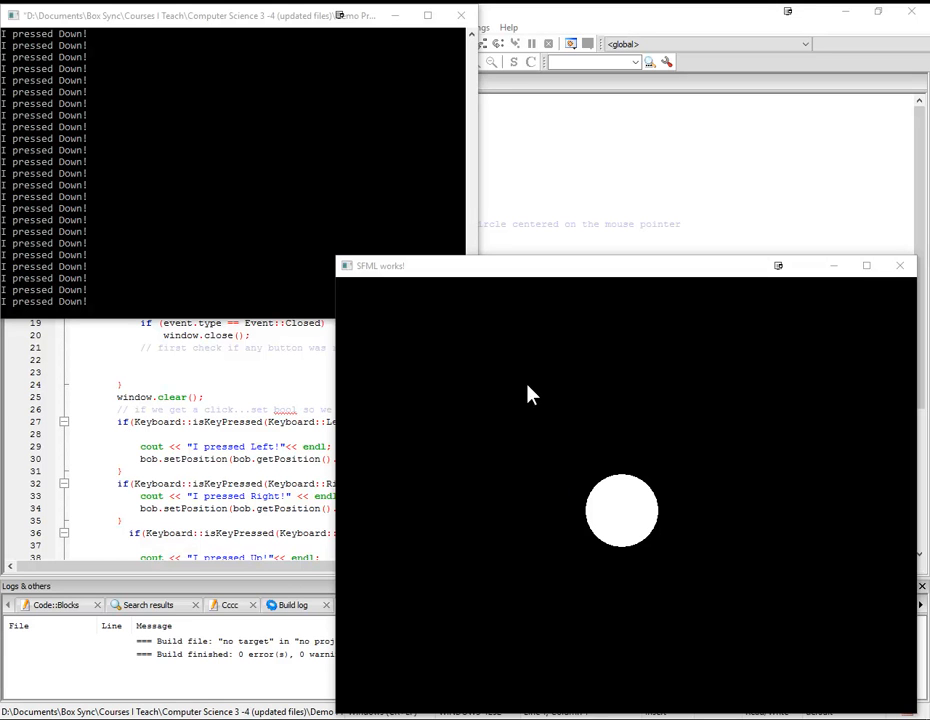
- Move the white circle up, left, right, down and up again with the arrow keys while the console logs each press
{"action": "key", "text": "up"}
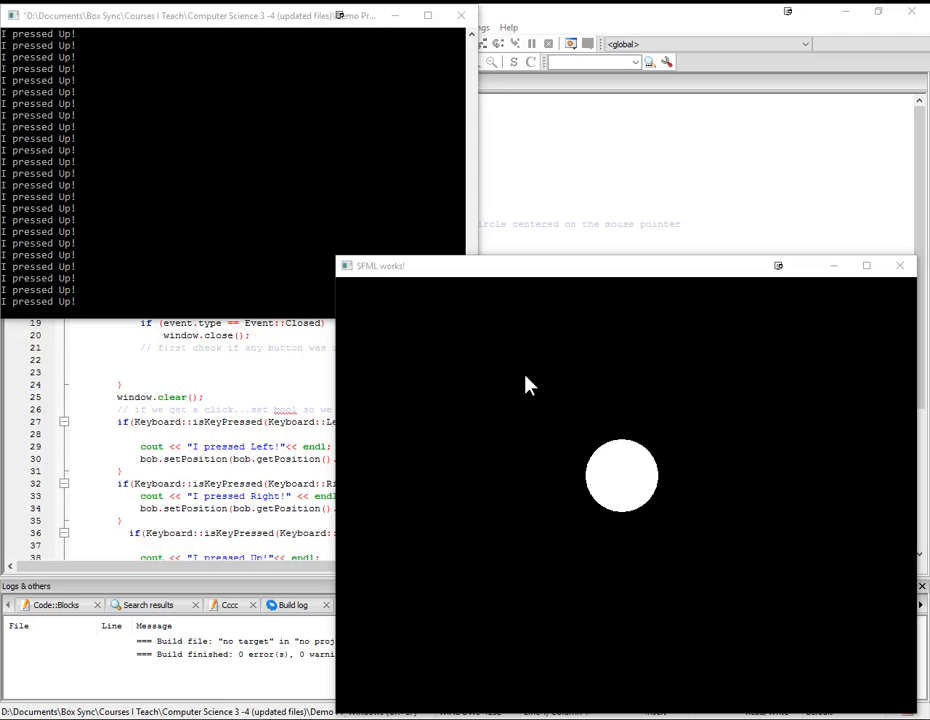
{"action": "key", "text": "left"}
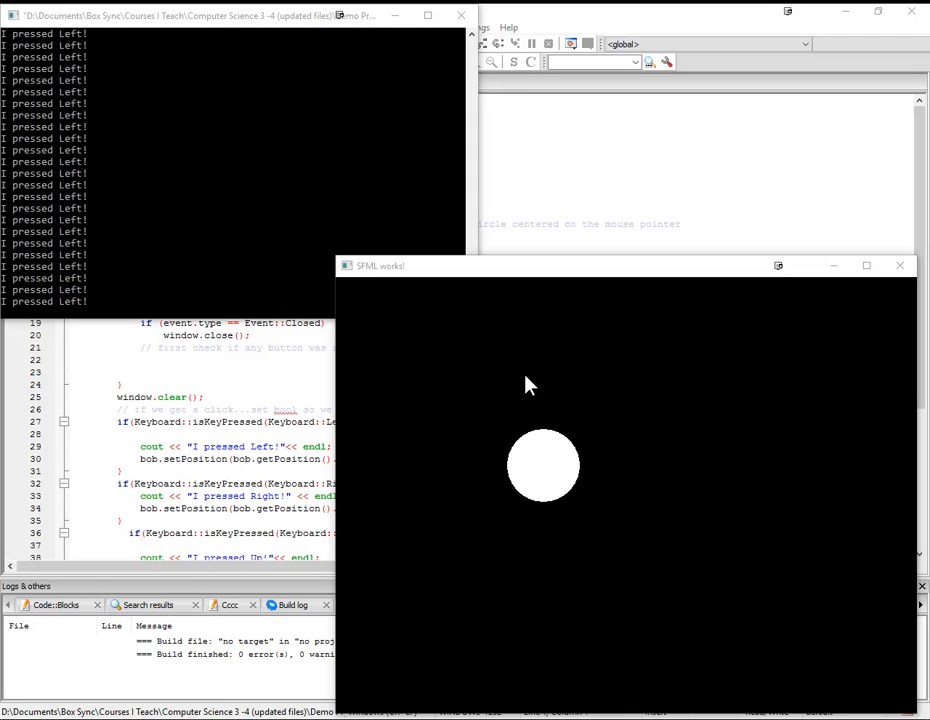
{"action": "key", "text": "Right"}
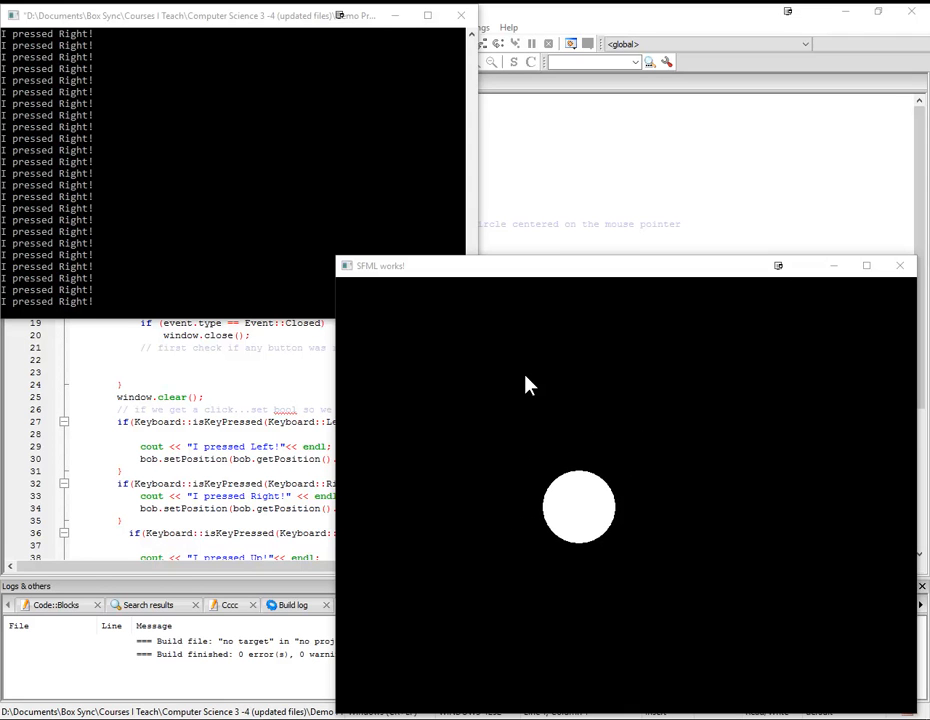
{"action": "key", "text": "Left"}
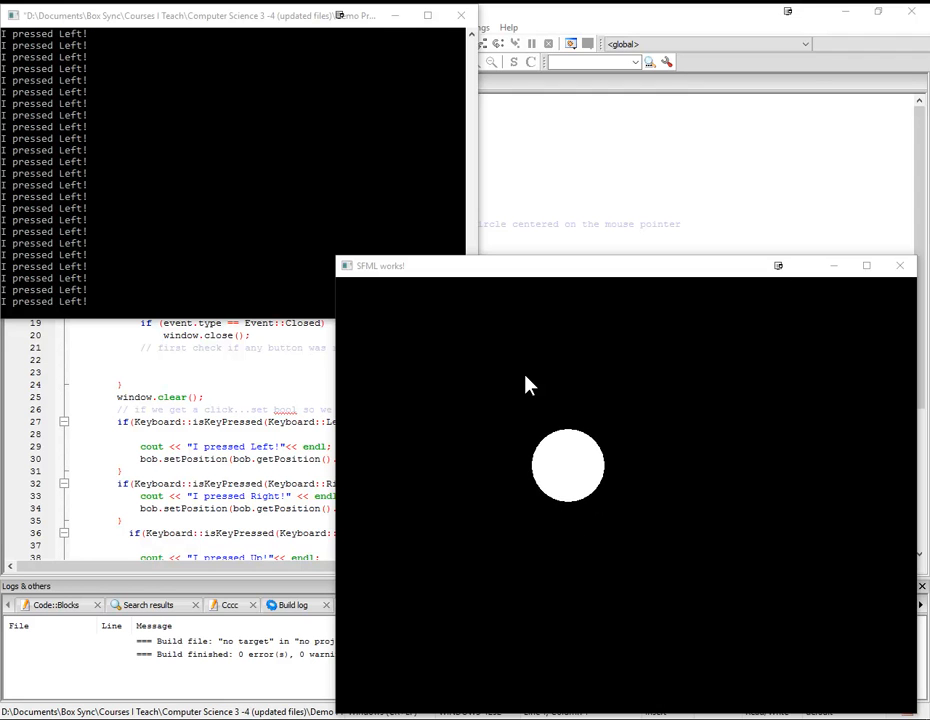
{"action": "key", "text": "Right"}
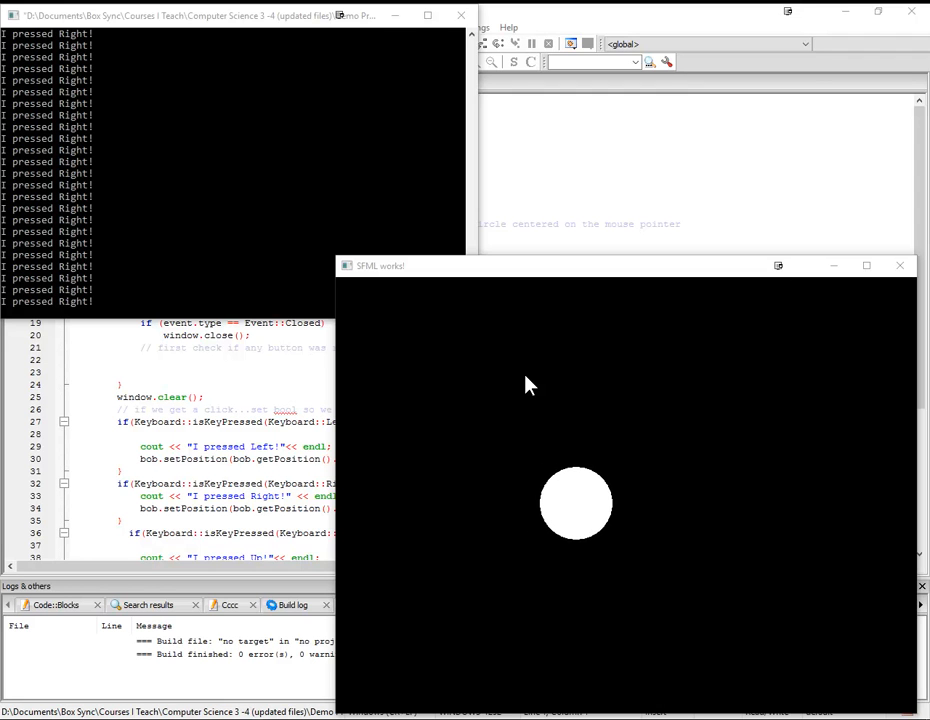
{"action": "key", "text": "Left"}
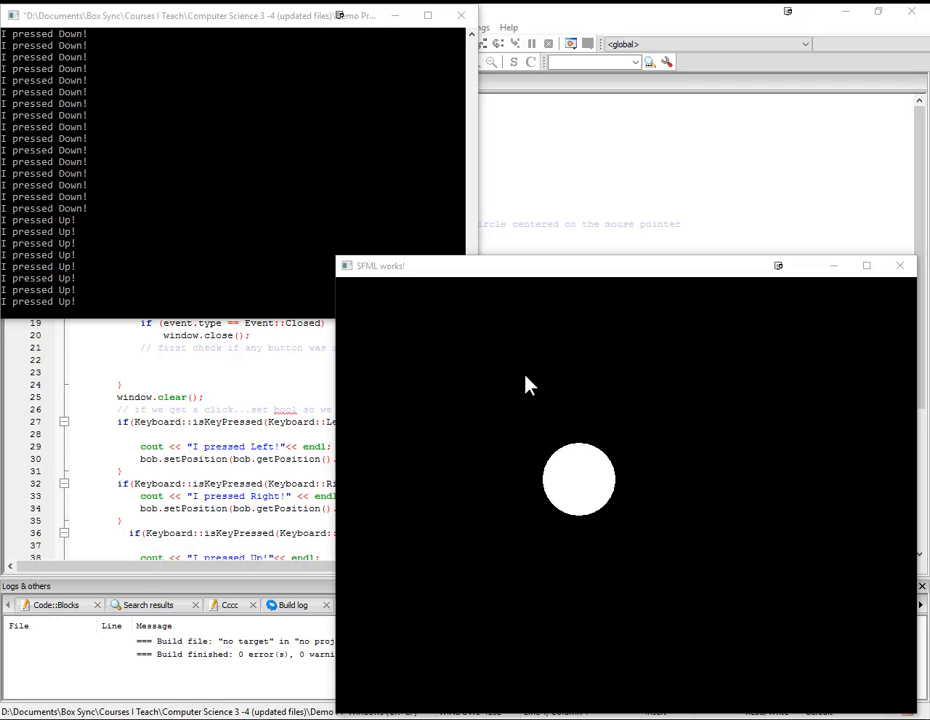
{"action": "key", "text": "Up"}
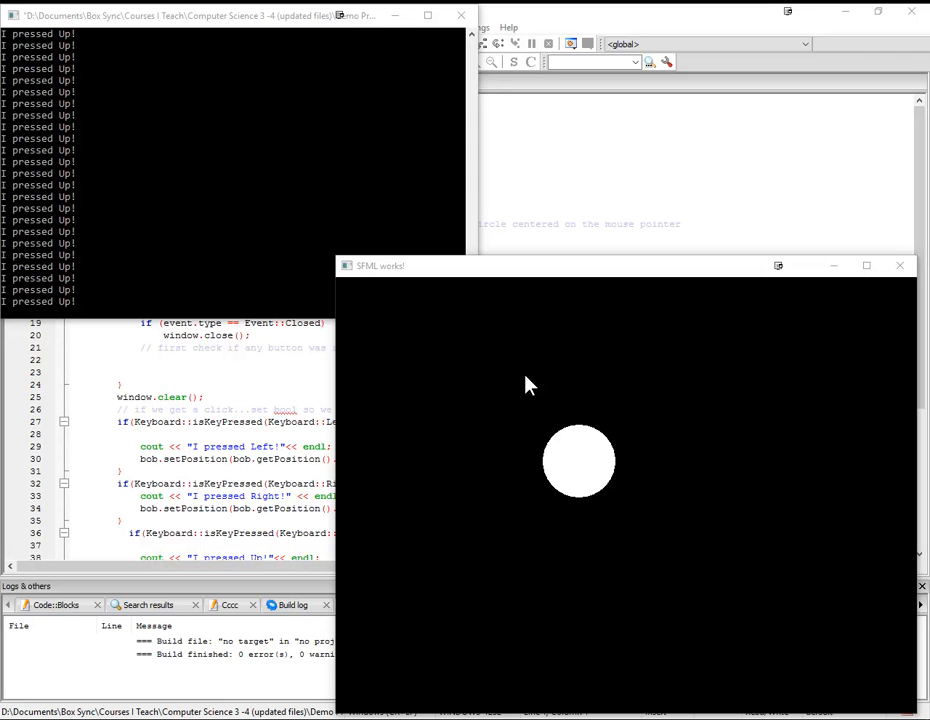
{"action": "mouse_move", "coordinate": [534, 384]}
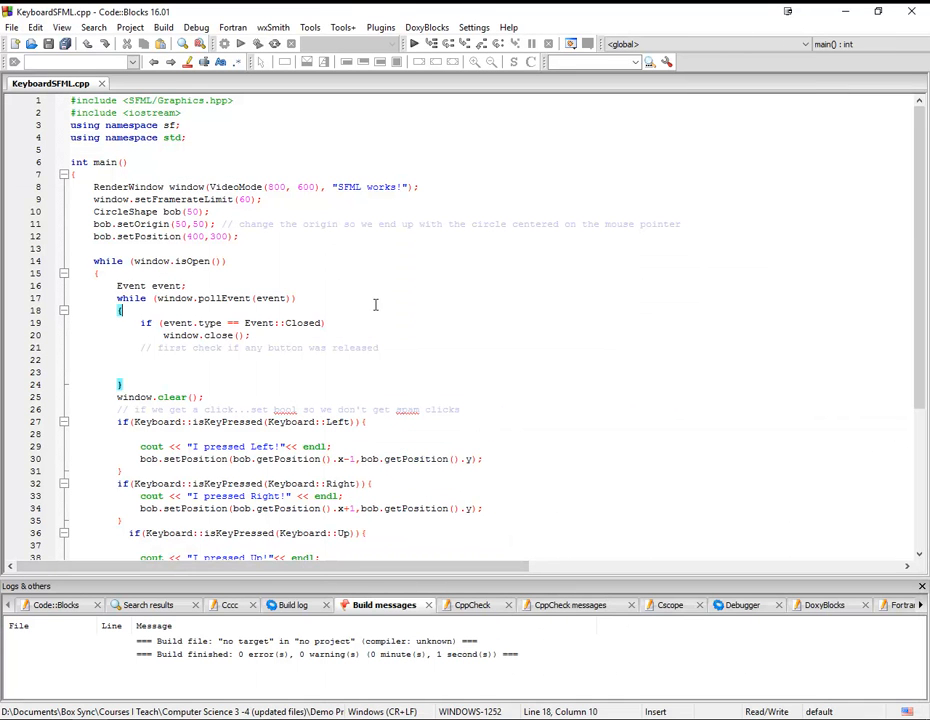
{"action": "mouse_move", "coordinate": [424, 404]}
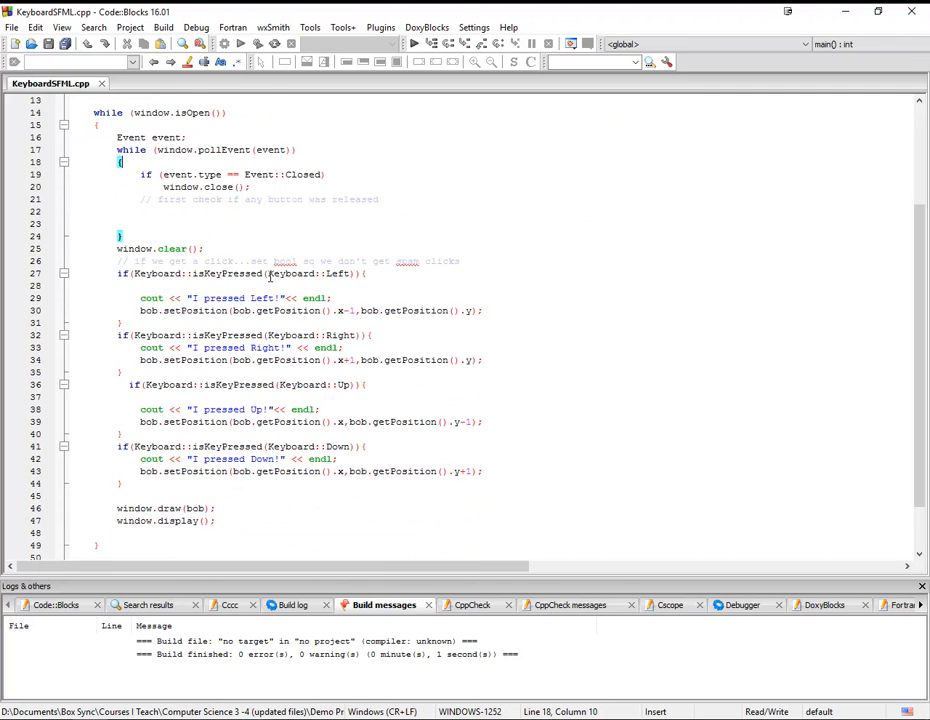
{"action": "mouse_move", "coordinate": [136, 272]}
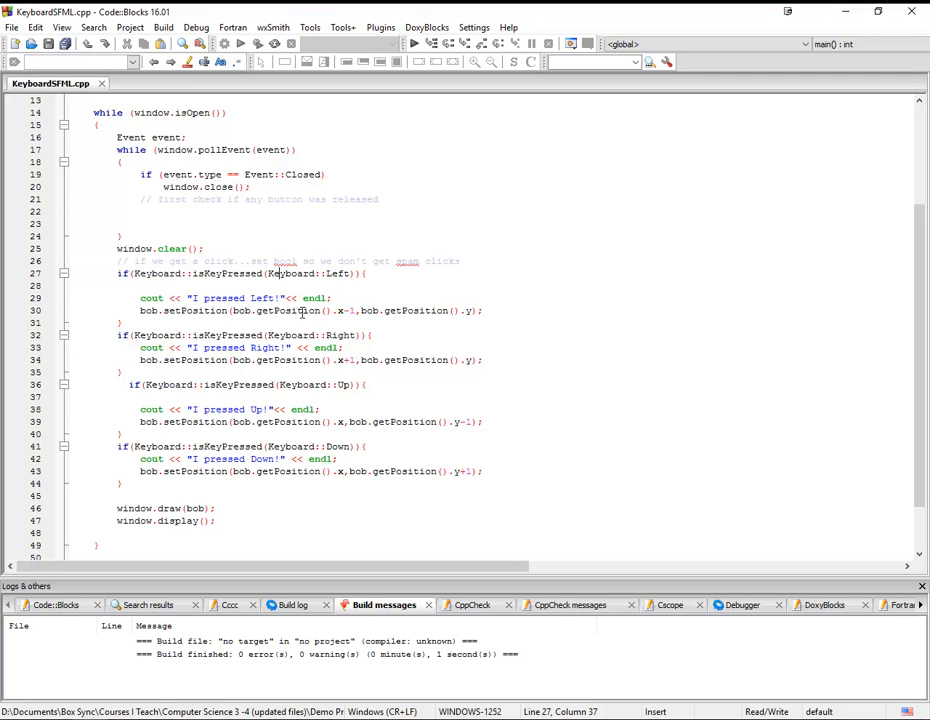
- Place the insertion point at the end of the window.clear(); line in KeyboardSFML.cpp
{"action": "left_click", "coordinate": [218, 248]}
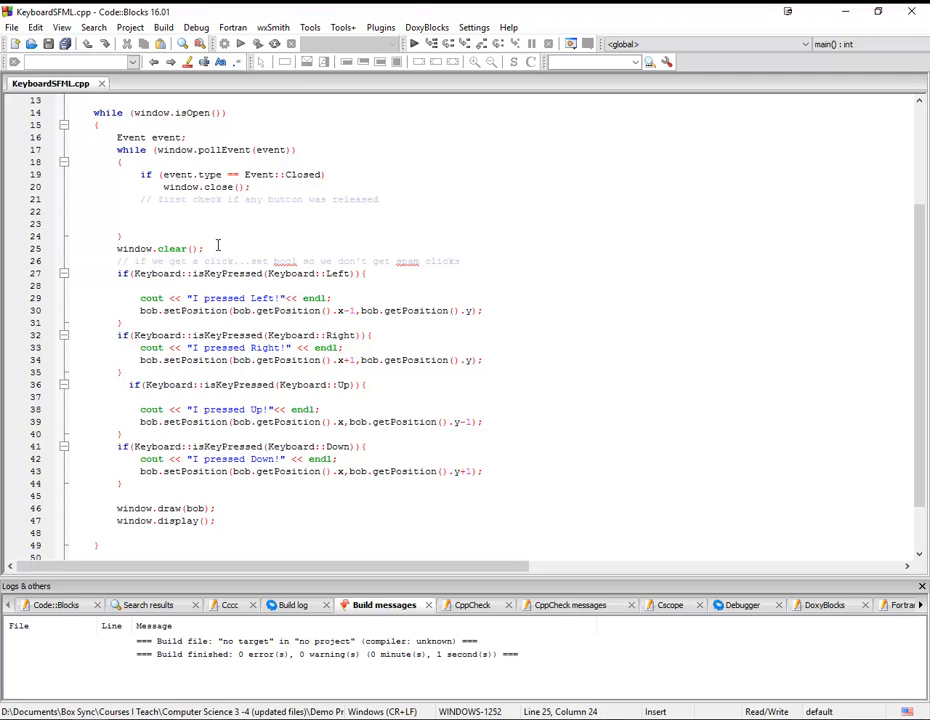
- Start a Keyboard:: line, browse the code-completion list of key names, then remove the line again
{"action": "type", "text": "Keyboard::"}
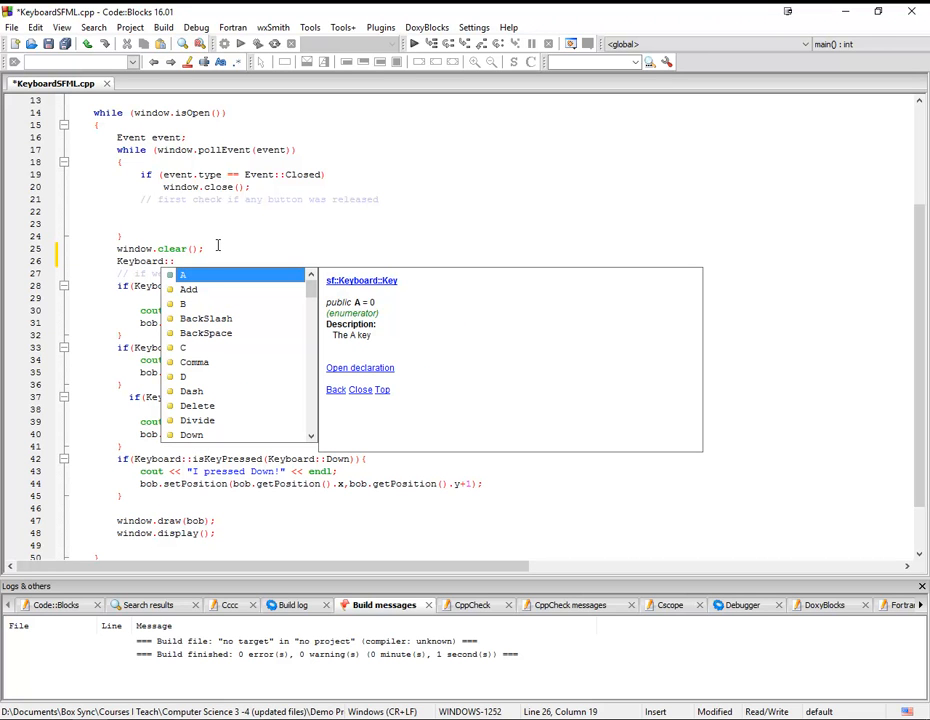
{"action": "mouse_move", "coordinate": [254, 346]}
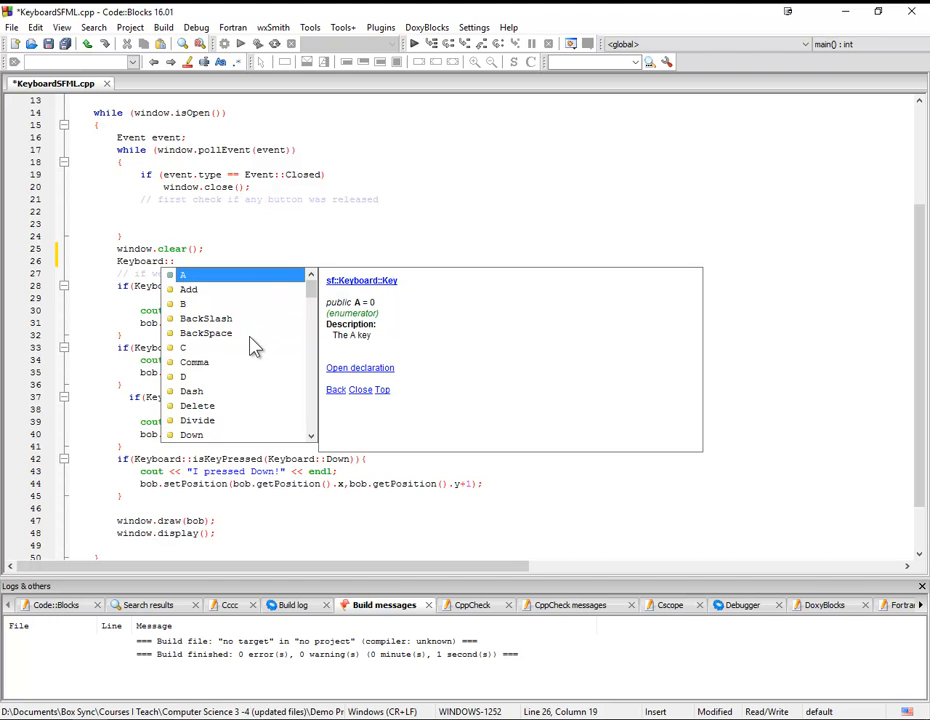
{"action": "scroll", "scroll_direction": "down", "scroll_amount": 3}
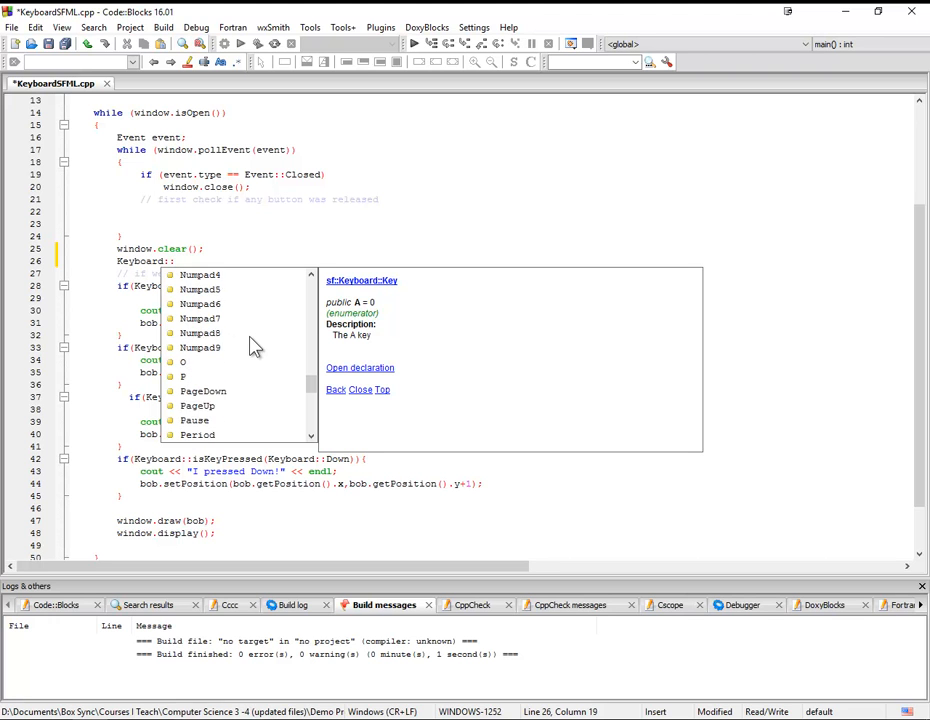
{"action": "scroll", "scroll_direction": "down", "scroll_amount": 3}
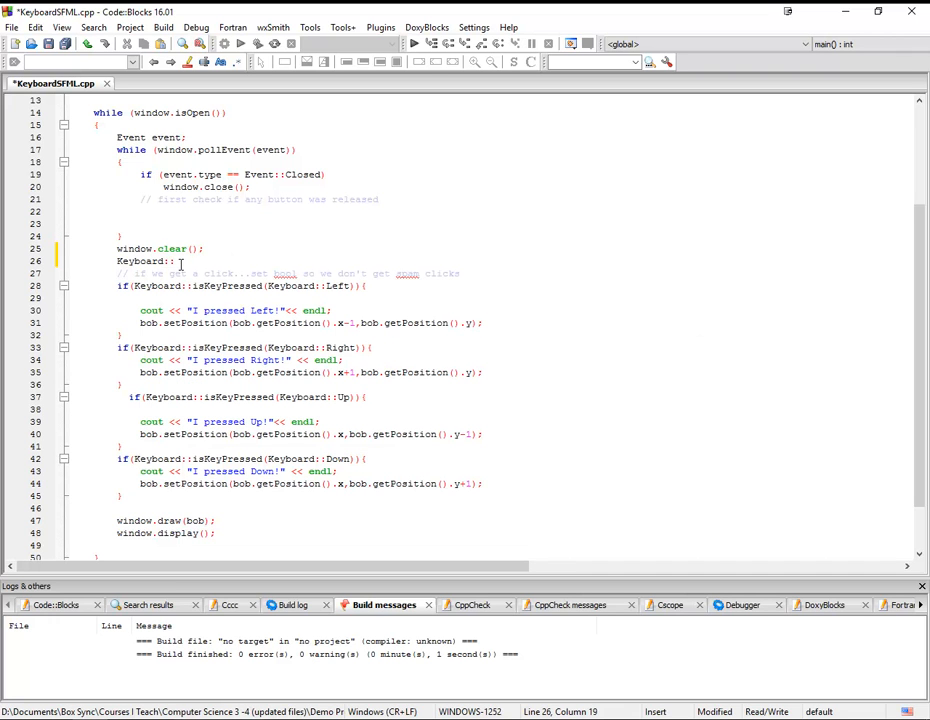
{"action": "double_click", "coordinate": [140, 260]}
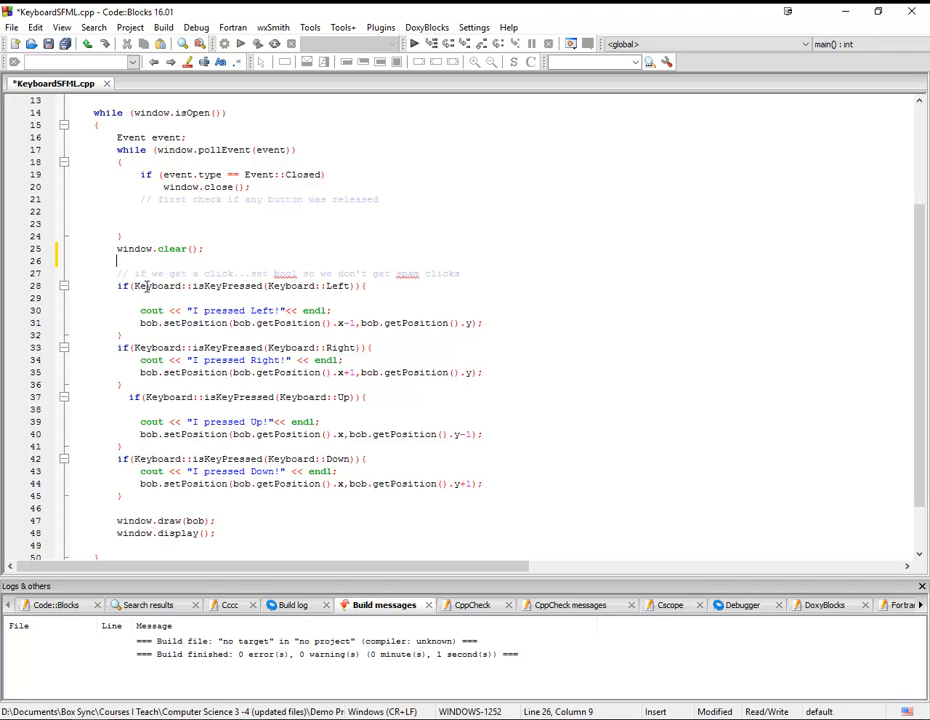
{"action": "mouse_move", "coordinate": [218, 370]}
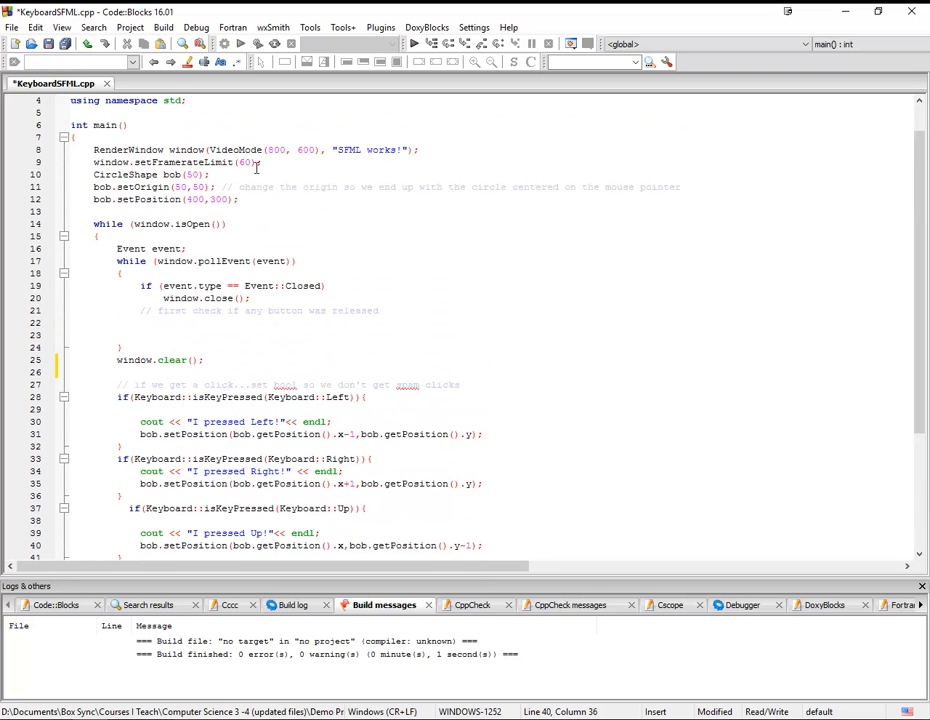
{"action": "scroll", "scroll_direction": "down", "scroll_amount": 3}
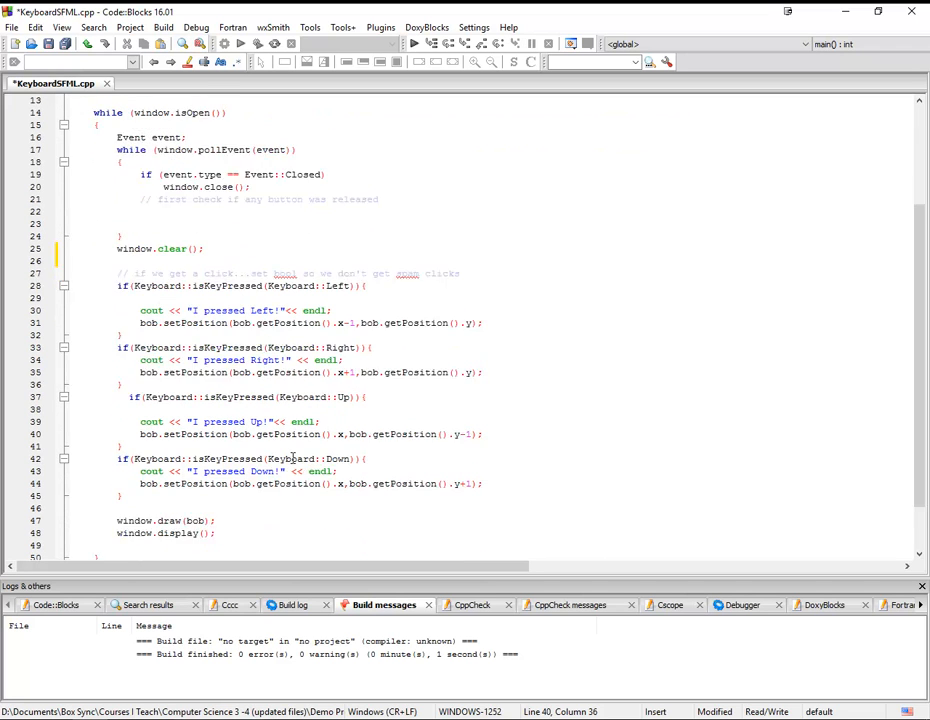
{"action": "scroll", "scroll_direction": "down", "scroll_amount": 3}
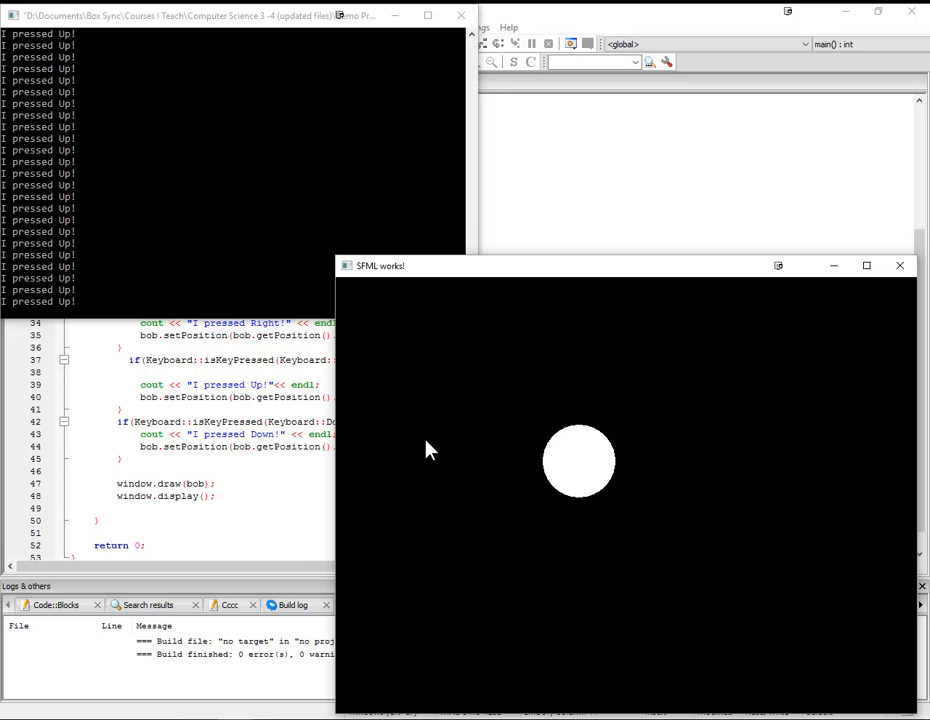
- Steer the circle down-right then up-right with the arrow keys, each press logged in the console
{"action": "key", "text": "Left"}
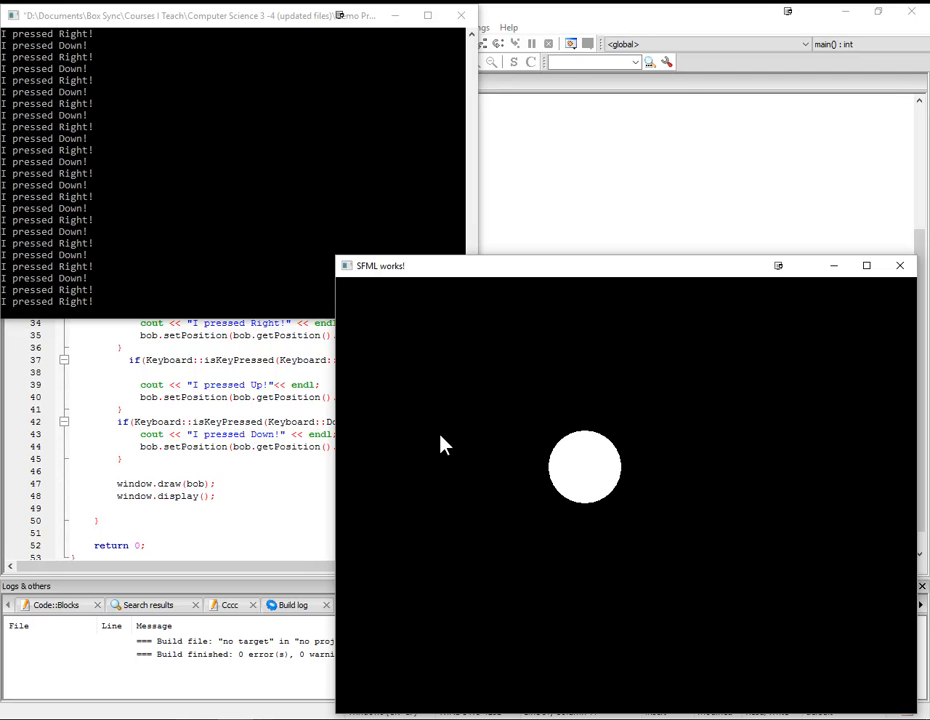
{"action": "key", "text": "up"}
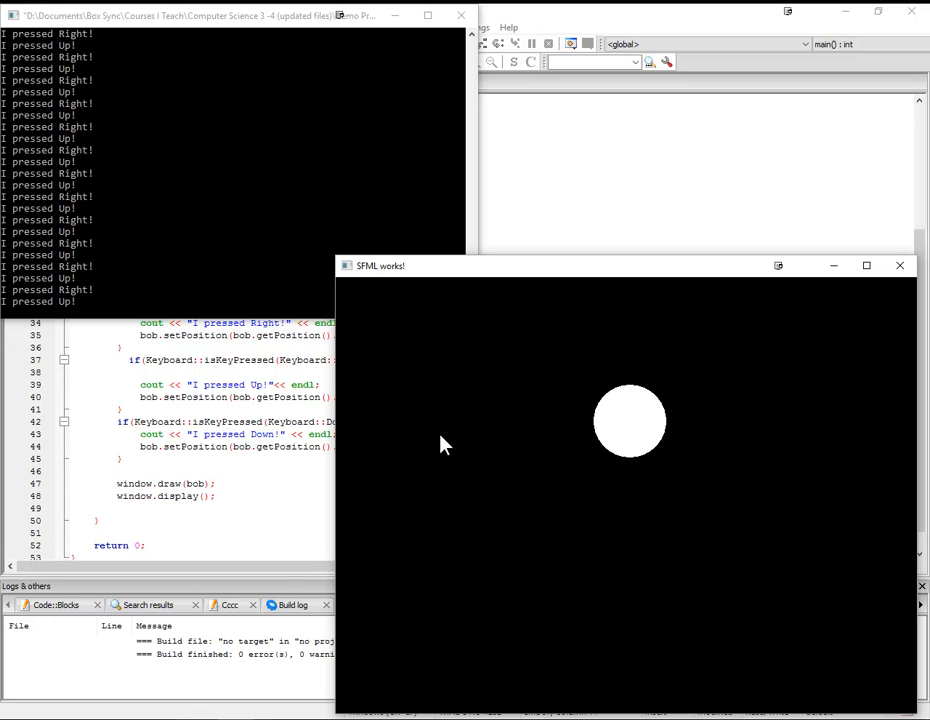
{"action": "mouse_move", "coordinate": [644, 420]}
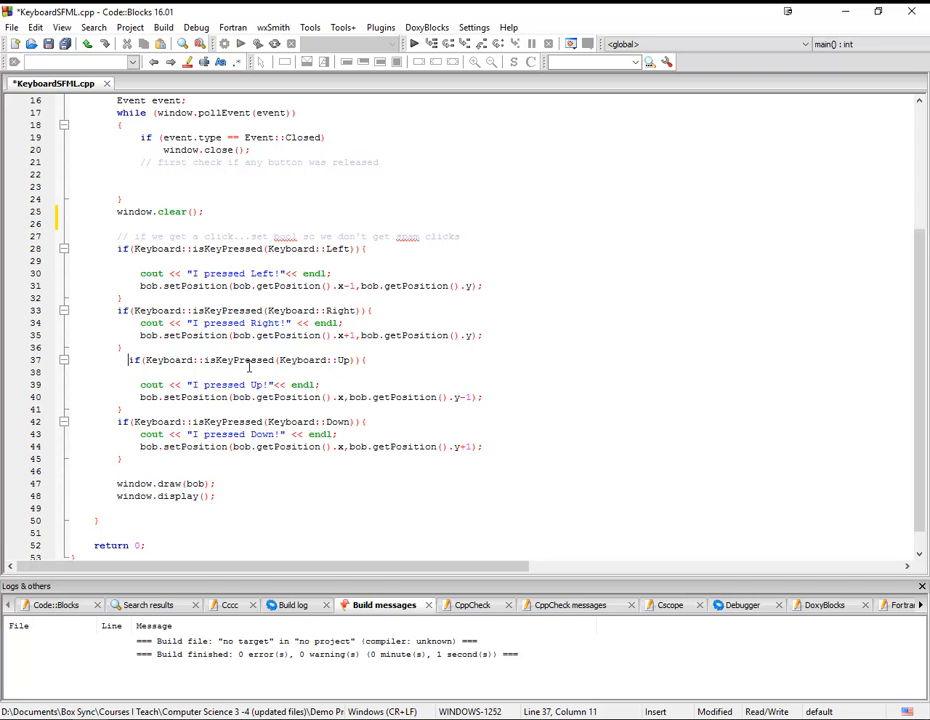
{"action": "mouse_move", "coordinate": [288, 418]}
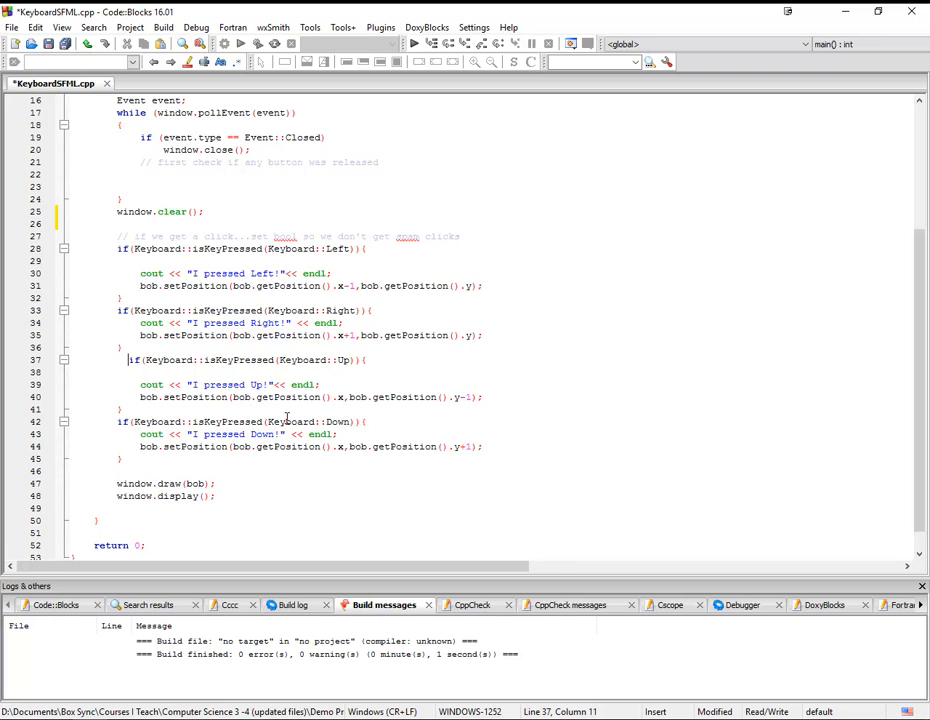
{"action": "mouse_move", "coordinate": [290, 420]}
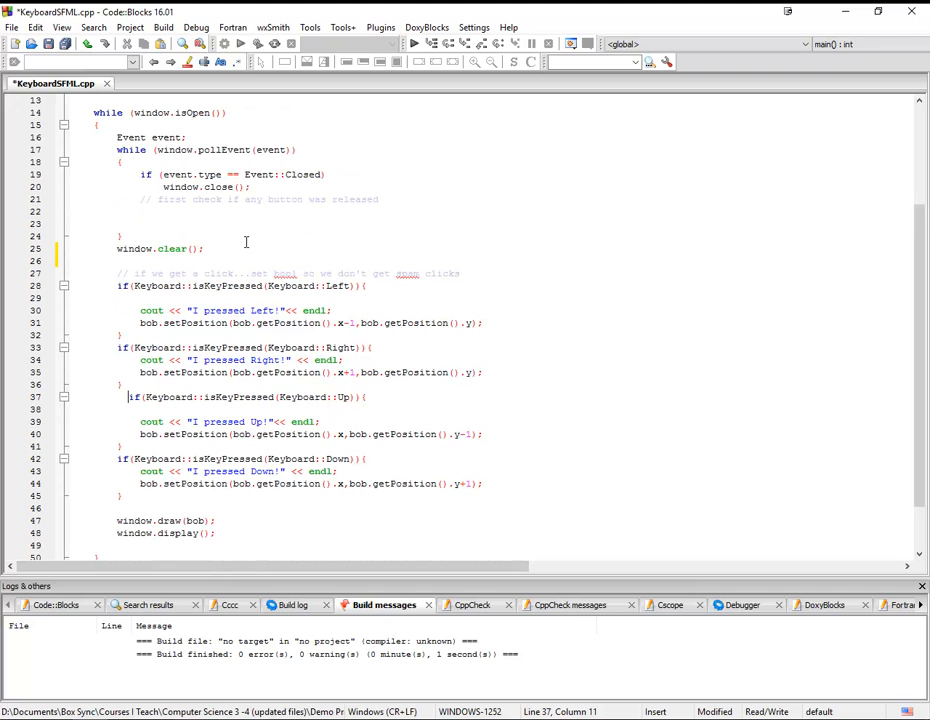
{"action": "mouse_move", "coordinate": [170, 174]}
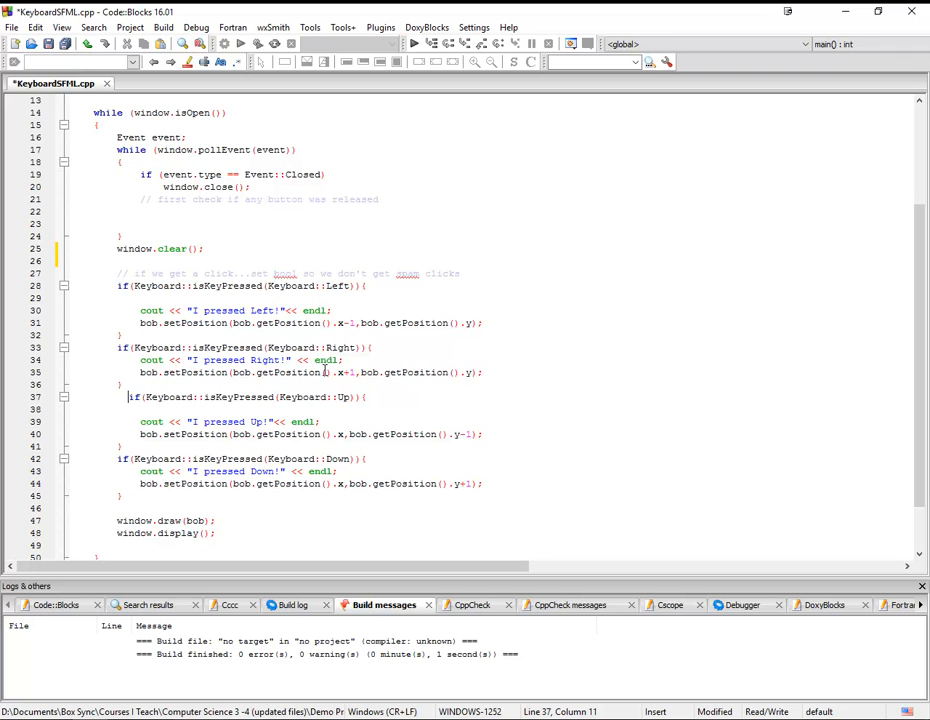
{"action": "scroll", "scroll_direction": "down", "scroll_amount": 3}
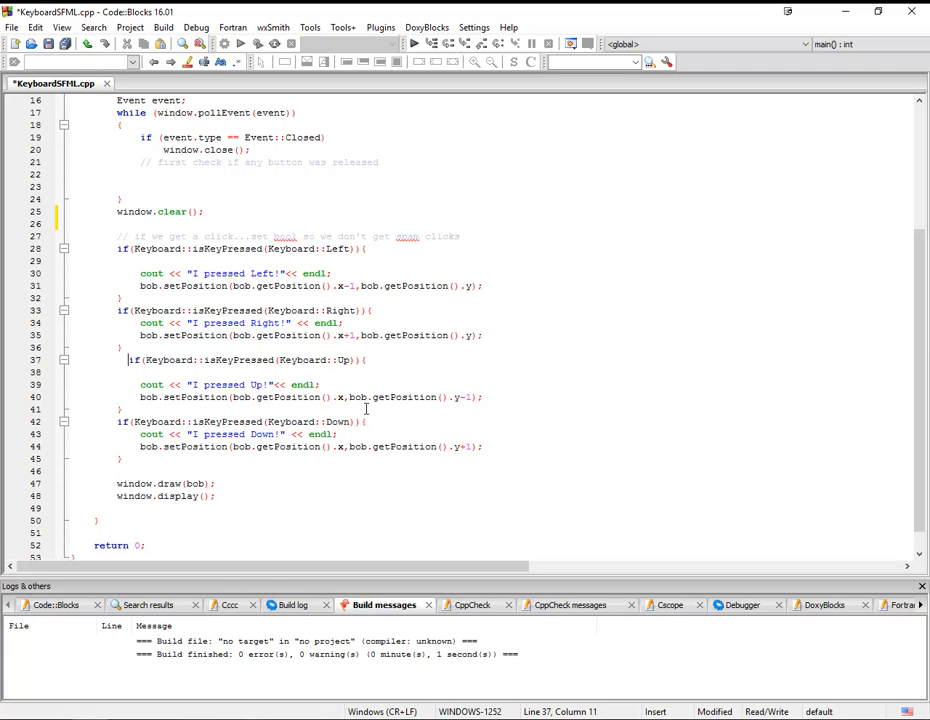
{"action": "mouse_move", "coordinate": [254, 384]}
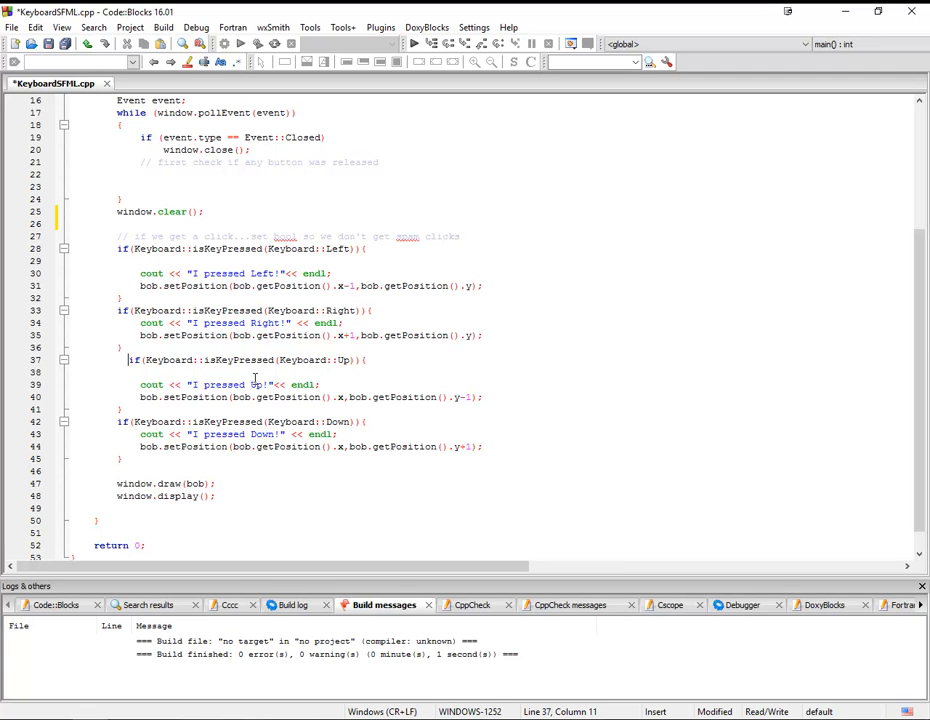
{"action": "mouse_move", "coordinate": [322, 424]}
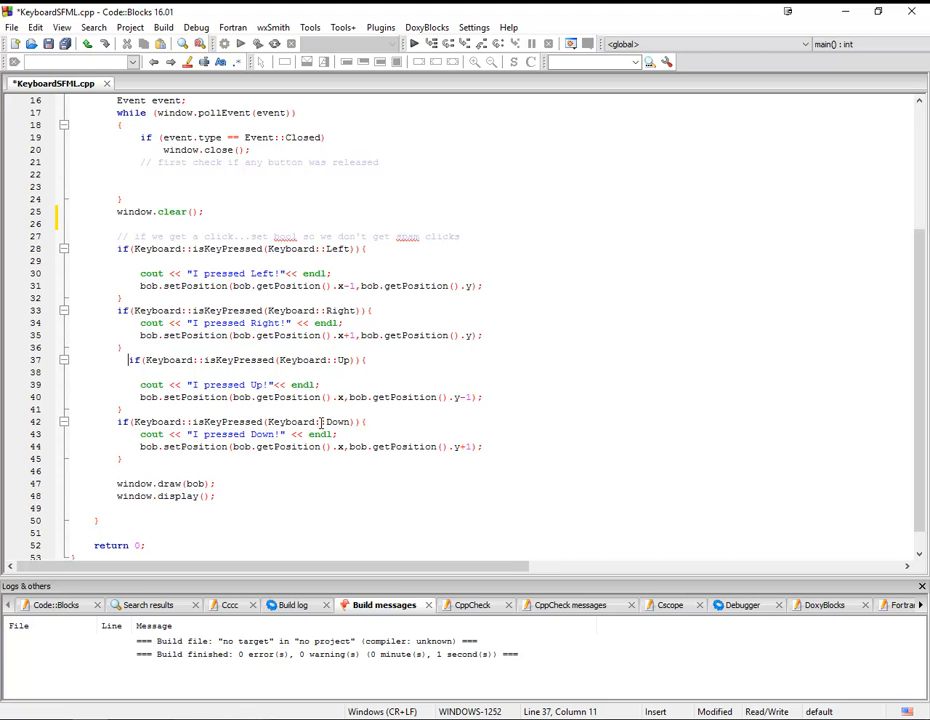
{"action": "mouse_move", "coordinate": [240, 284]}
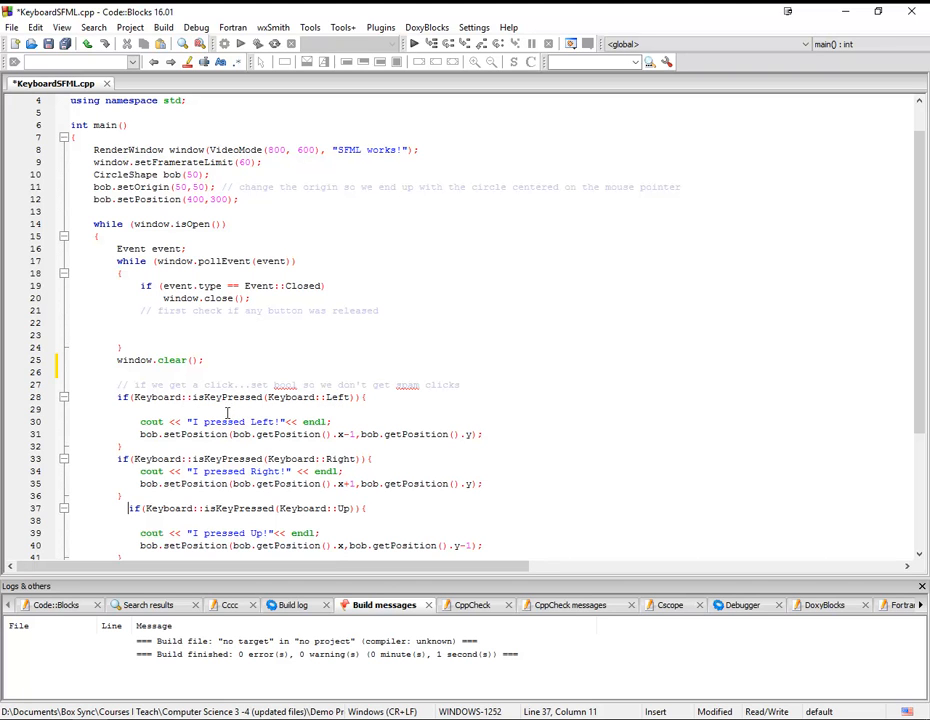
{"action": "mouse_move", "coordinate": [380, 466]}
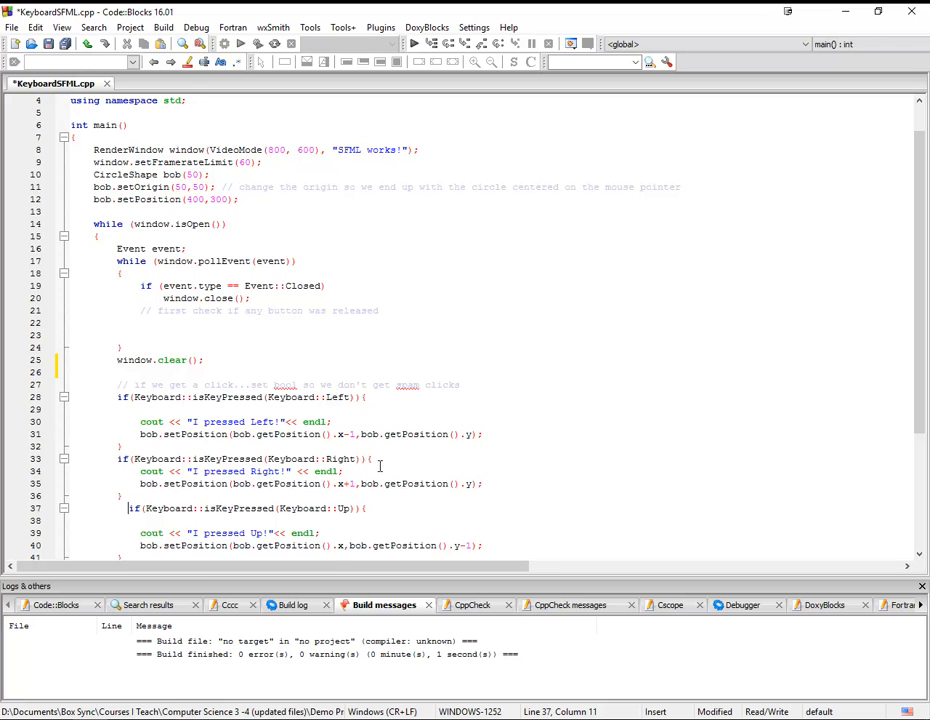
{"action": "scroll", "scroll_direction": "down", "scroll_amount": 3}
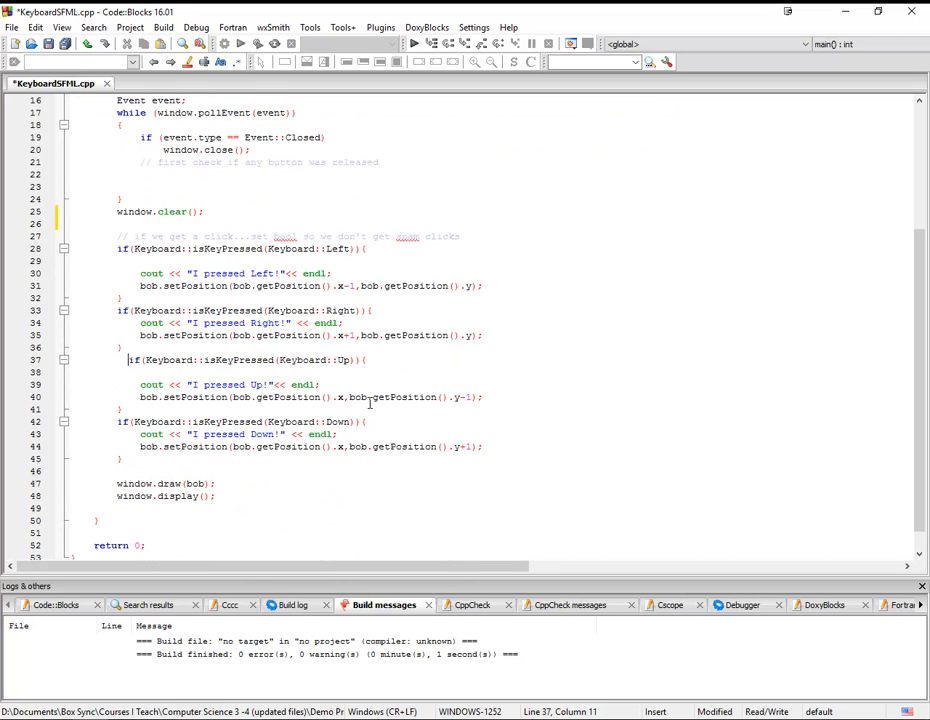
{"action": "scroll", "scroll_direction": "up", "scroll_amount": 3}
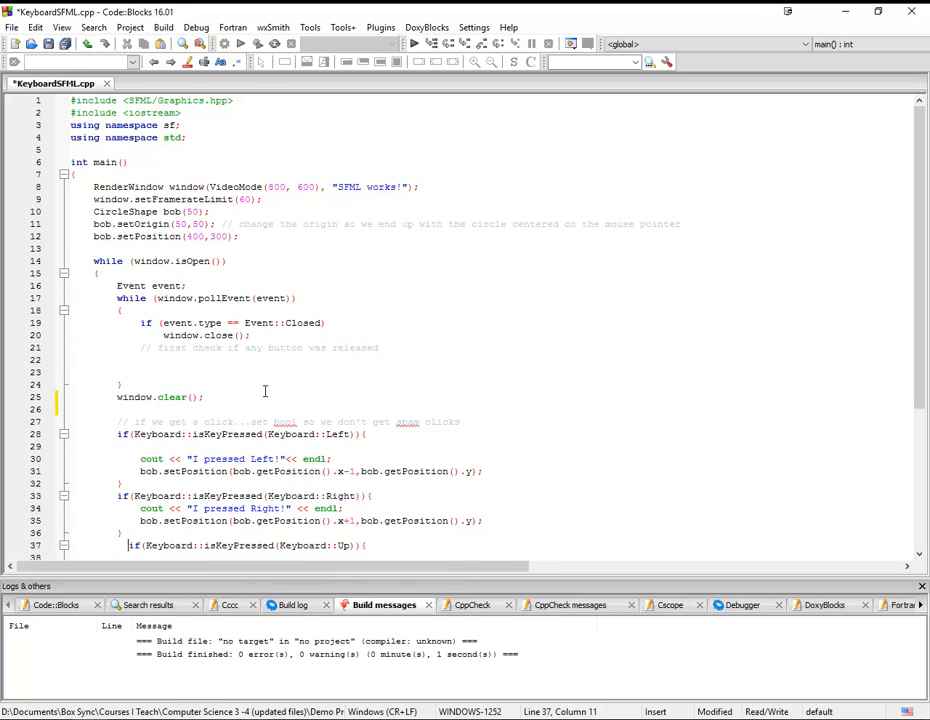